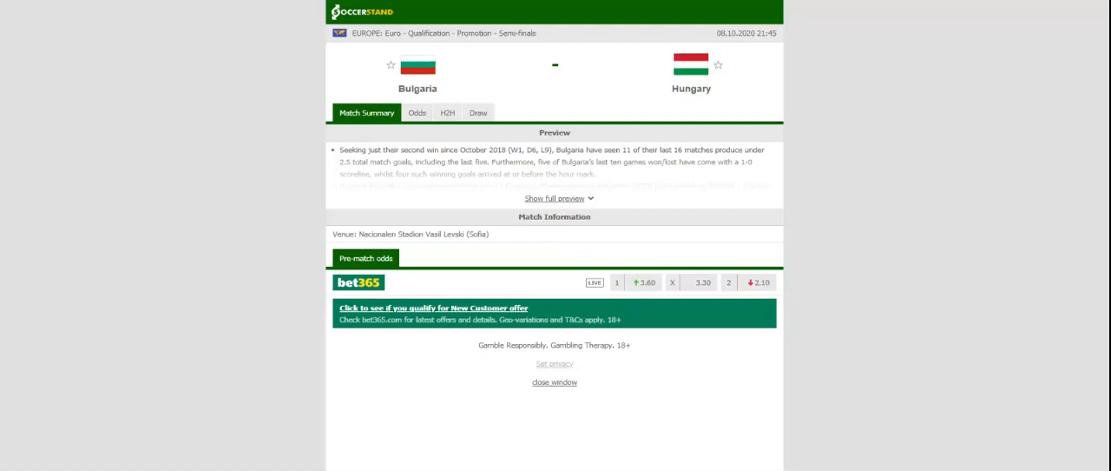
- View the head-to-head history for Bulgaria vs Hungary
click(448, 111)
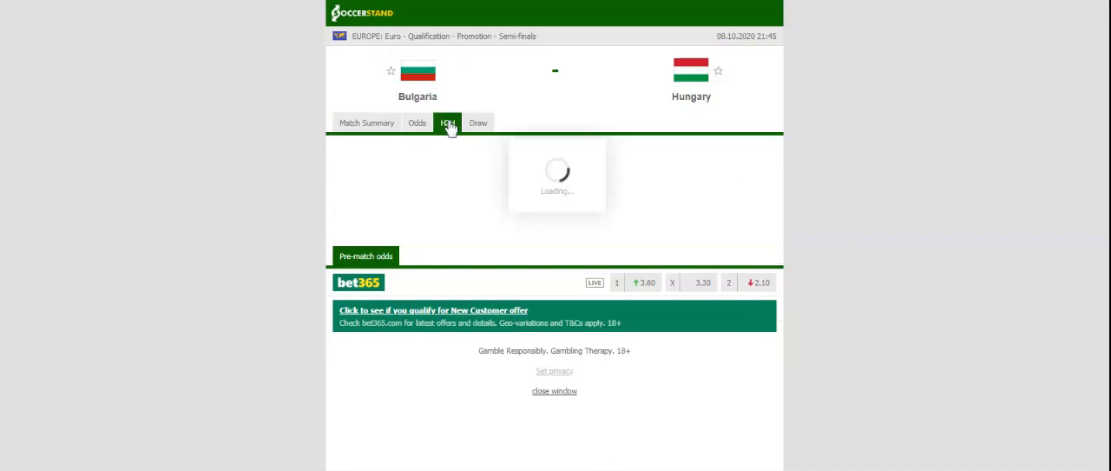
- Switch from H2H to the bookmaker Odds section and show the Asian handicap prices
click(446, 121)
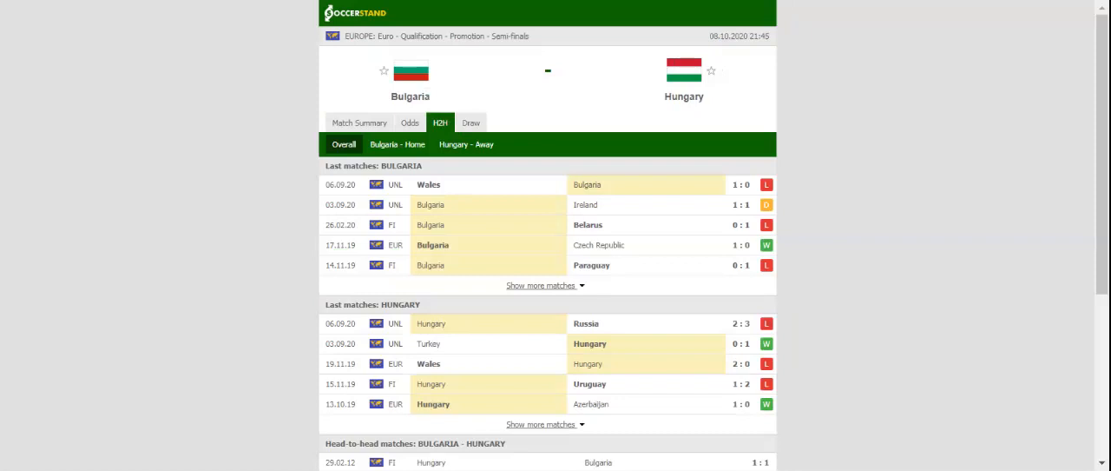
click(409, 122)
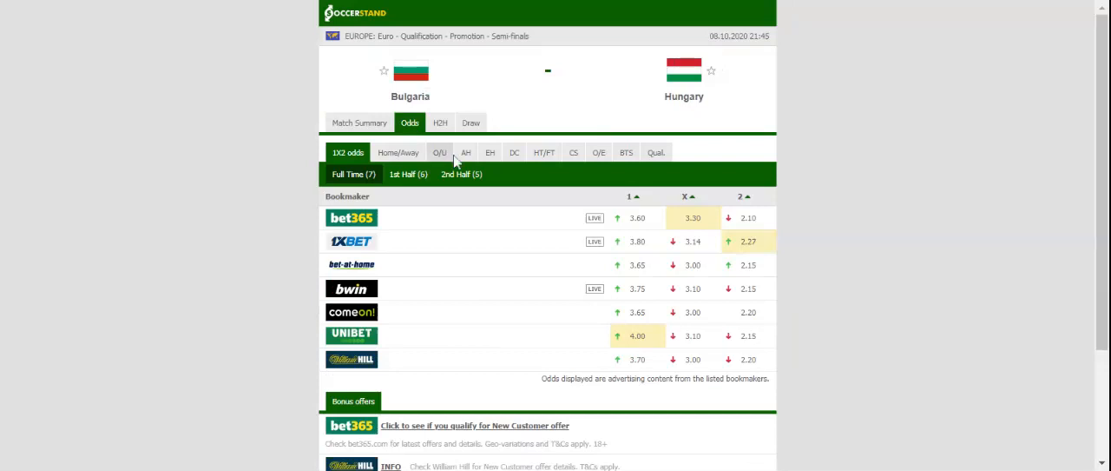
click(465, 152)
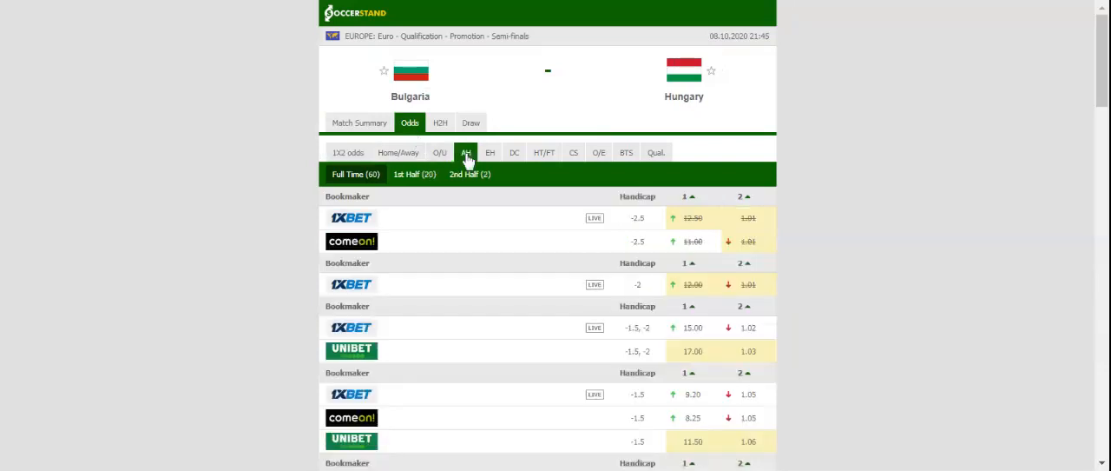